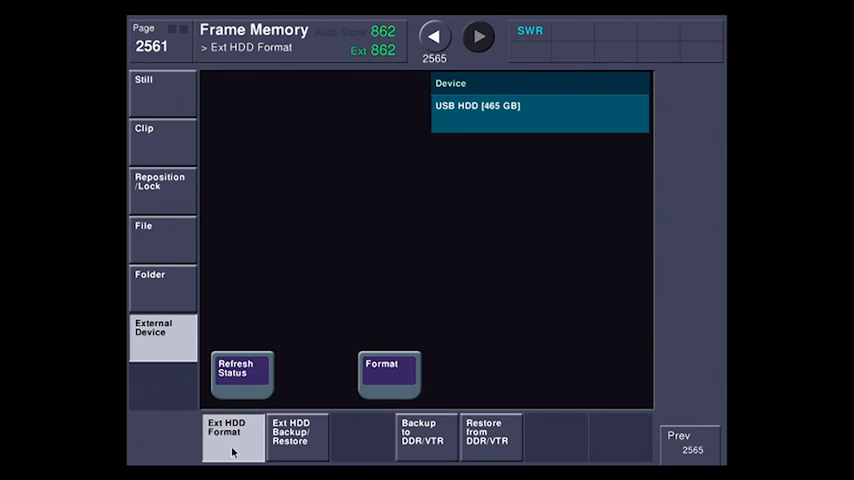
# Step: Switch to the Restore from DDR/VTR page, where file M_000400 is loaded
pyautogui.click(490, 436)
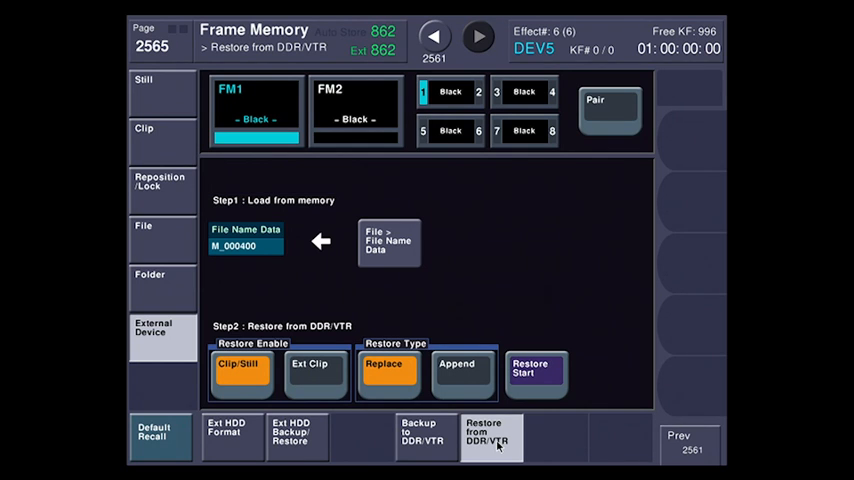
# Step: Load file name data M_003400 from the HDD list, replacing M_000400
pyautogui.click(434, 37)
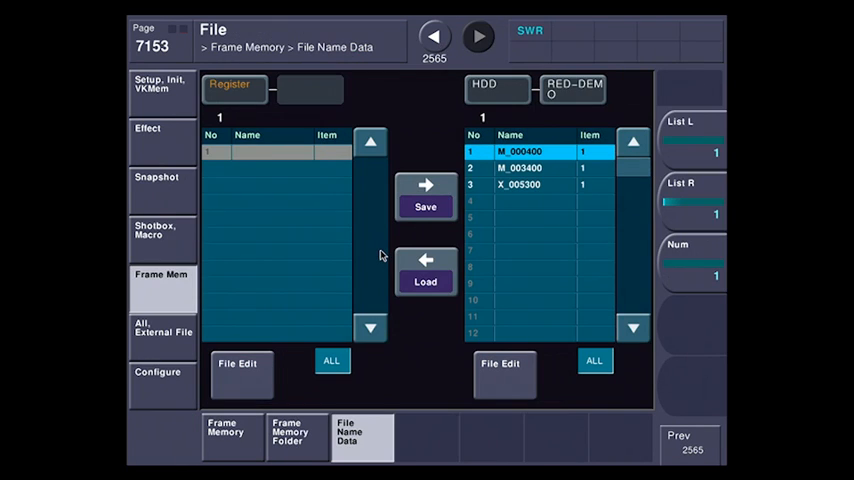
pyautogui.click(425, 281)
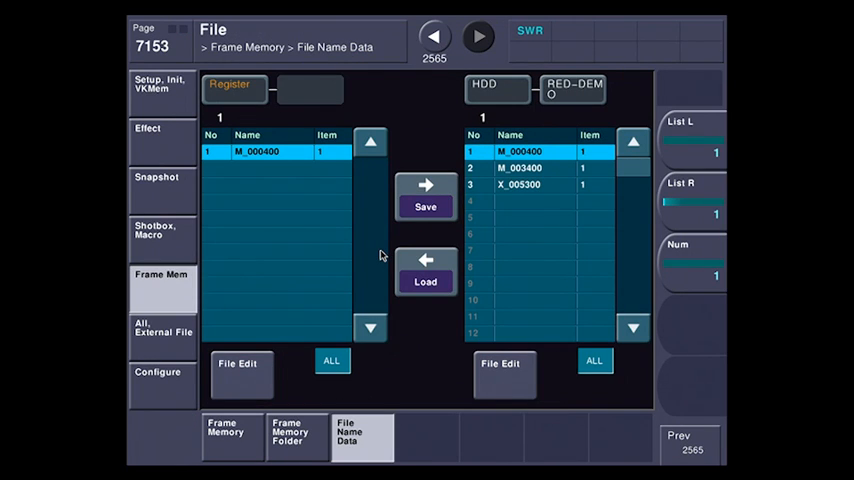
pyautogui.click(540, 168)
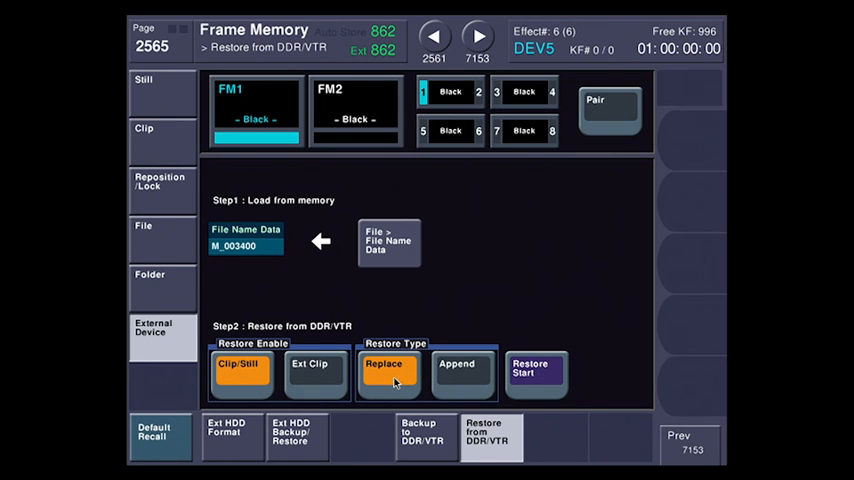
# Step: Set the restore type back to Replace and start restoring M_003400 from DDR/VTR
pyautogui.click(462, 370)
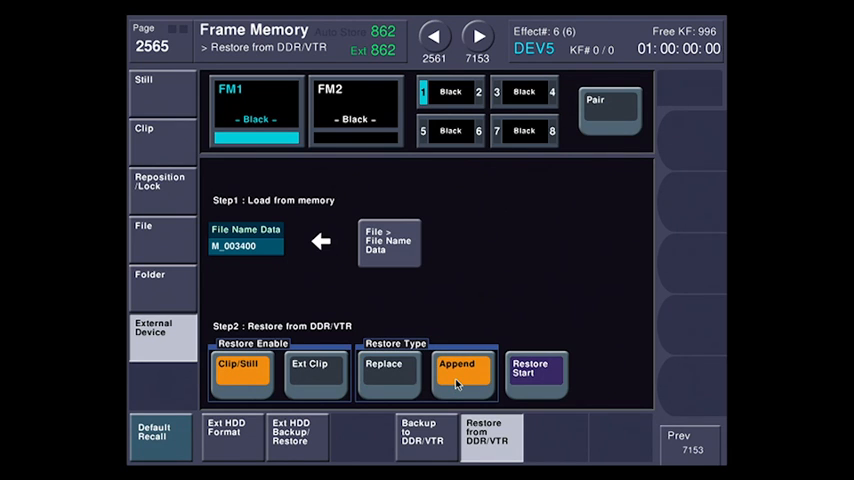
pyautogui.click(388, 371)
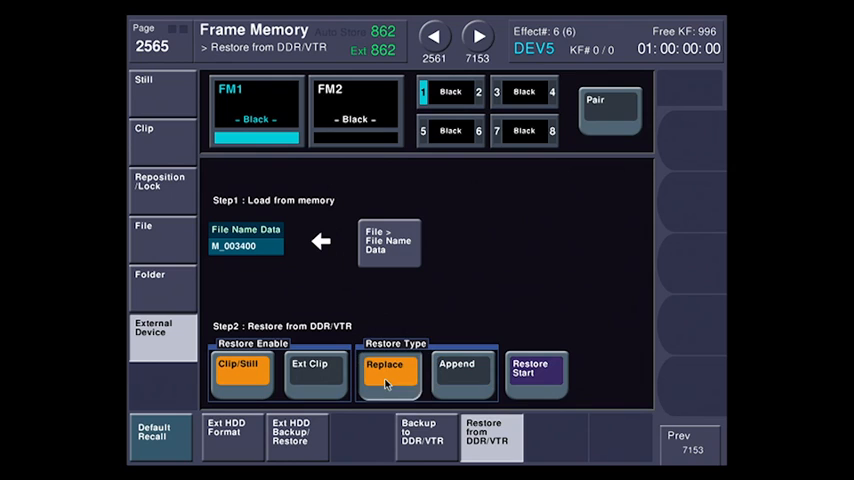
pyautogui.click(536, 373)
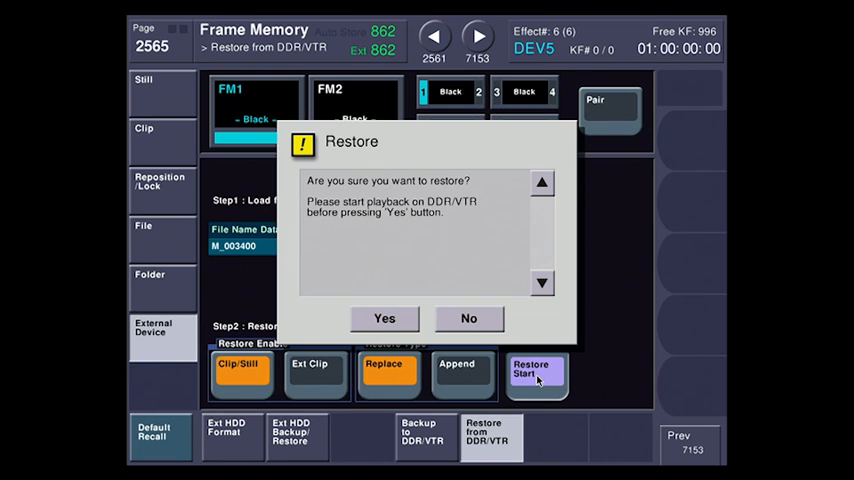
# Step: Confirm the M_003400 restore, then dismiss the completion notice at 424 stored frames
pyautogui.click(384, 318)
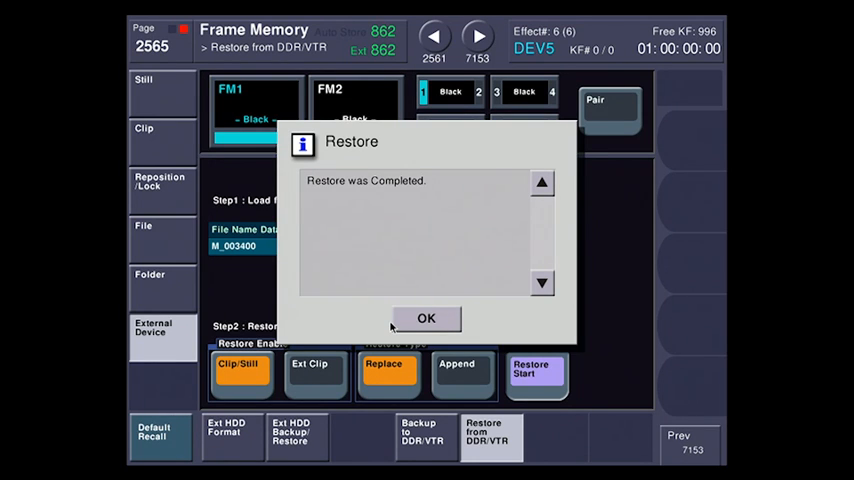
pyautogui.click(426, 318)
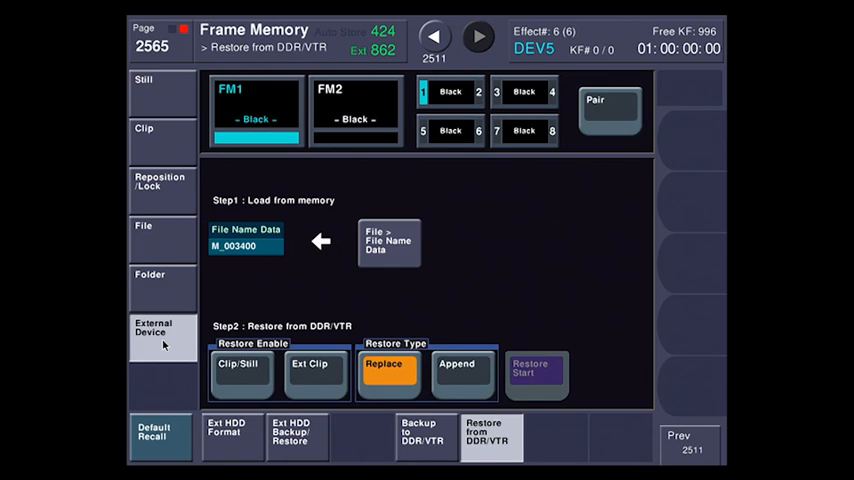
pyautogui.click(143, 84)
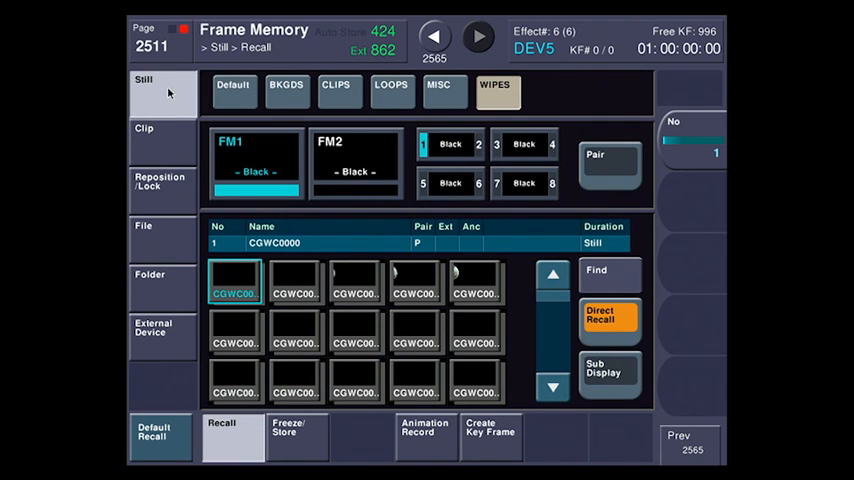
pyautogui.click(337, 90)
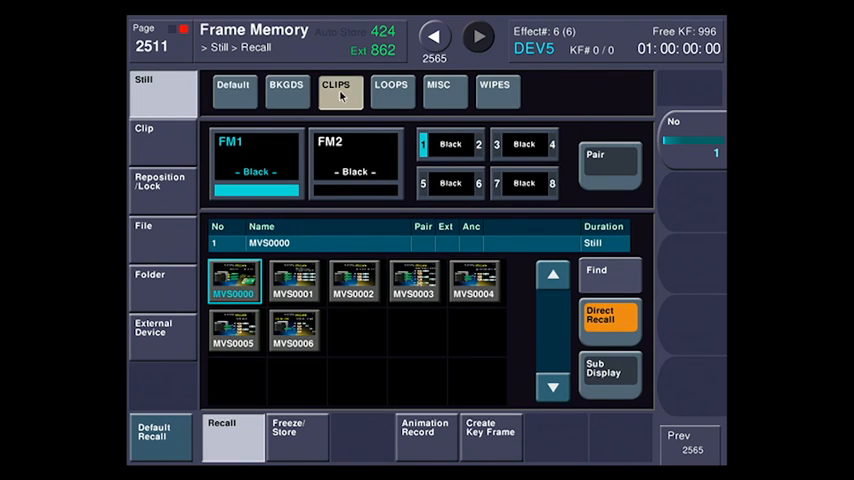
pyautogui.click(233, 90)
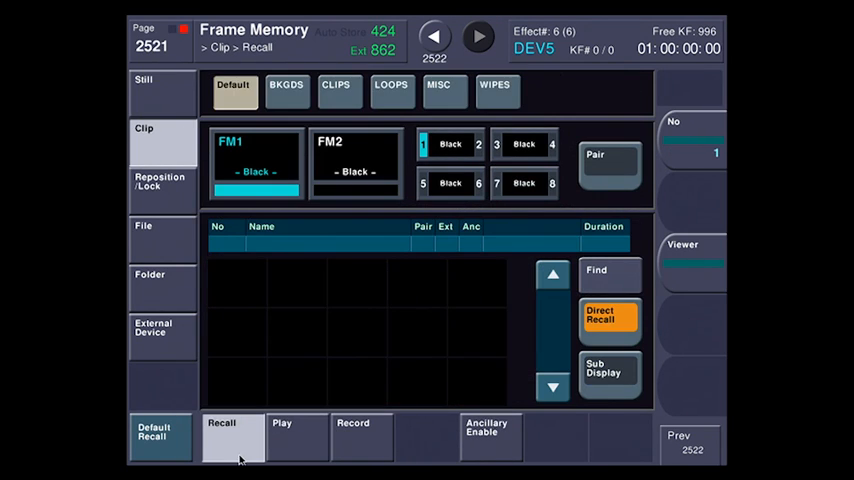
pyautogui.click(496, 90)
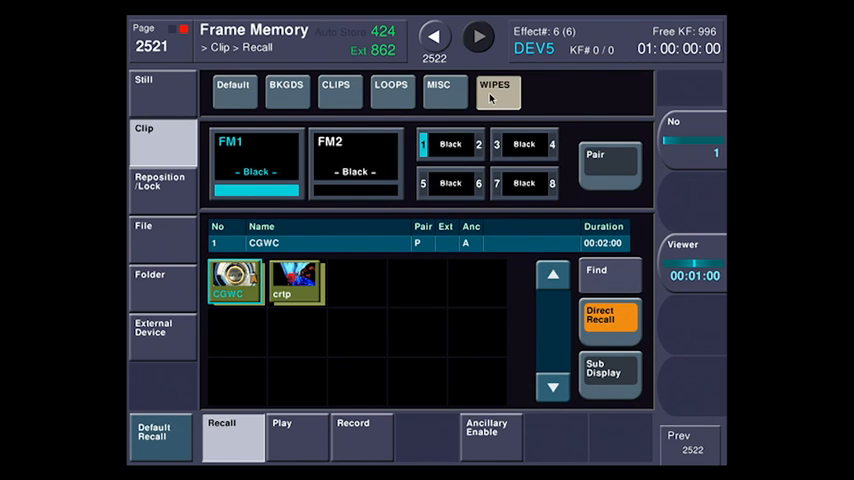
pyautogui.click(233, 90)
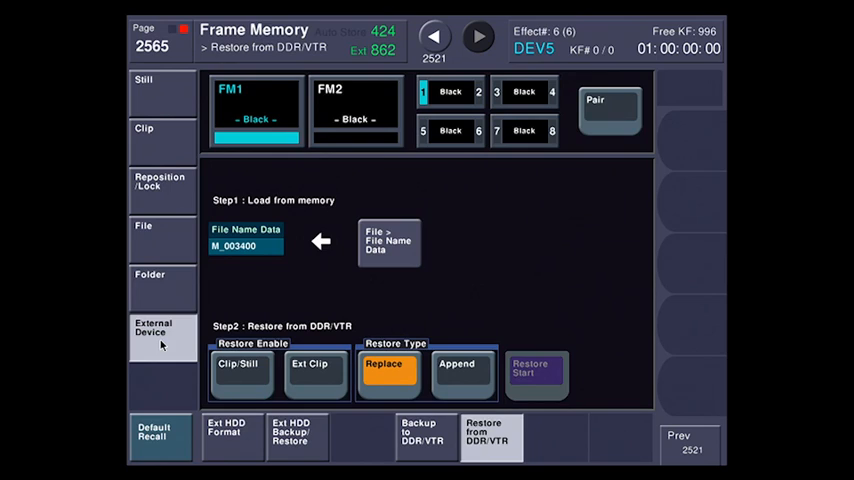
# Step: Load file name data X_005300 and enable Ext Clip for an append restore
pyautogui.click(389, 243)
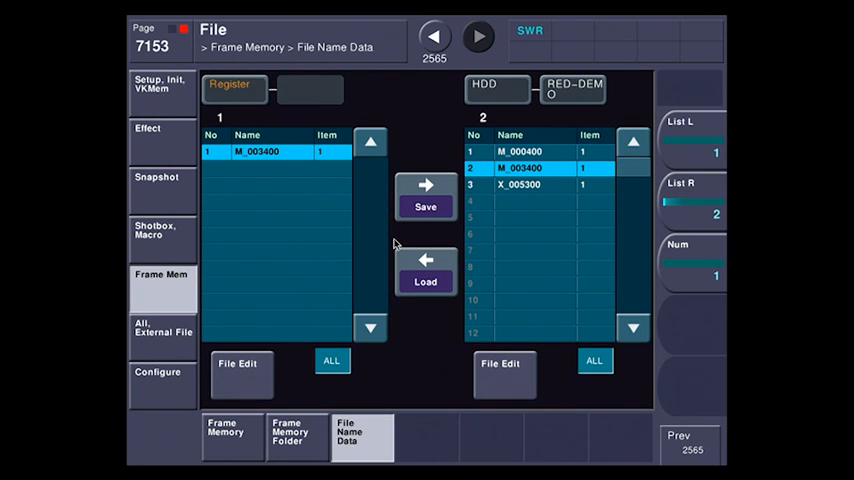
pyautogui.click(540, 185)
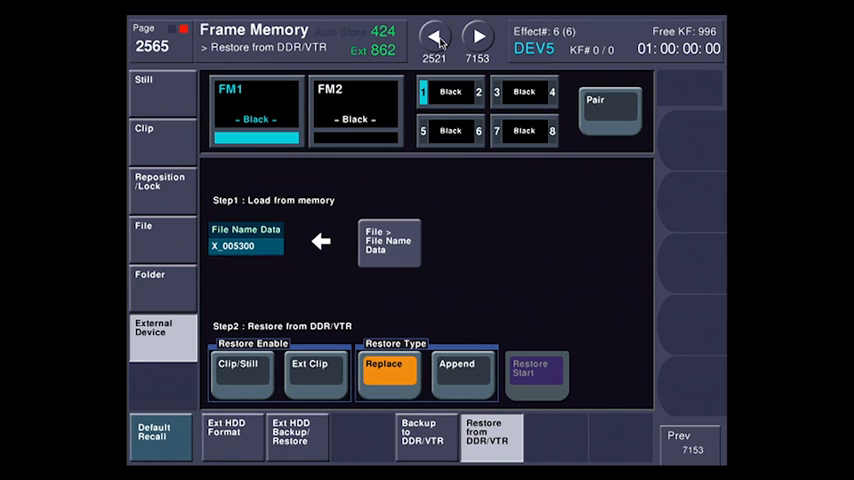
pyautogui.click(315, 367)
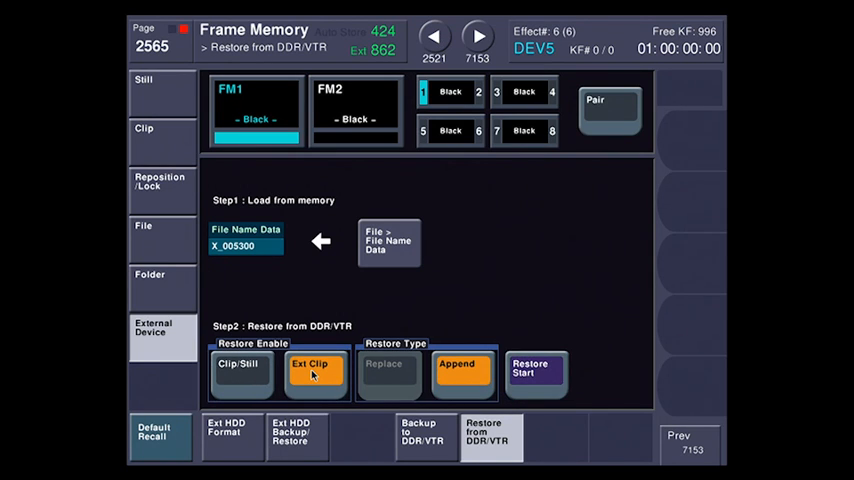